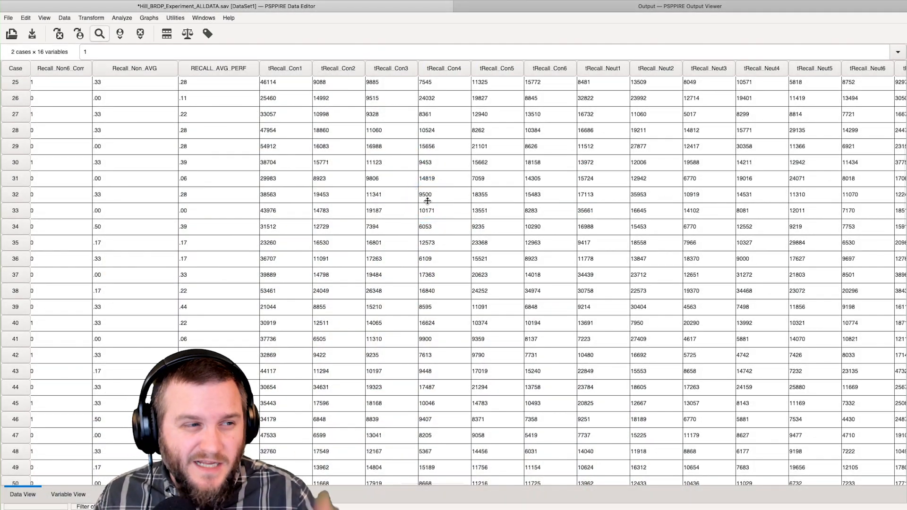
- Scroll the Data View to the CRT answer and correctness columns and select a CRT2 cell
click(356, 193)
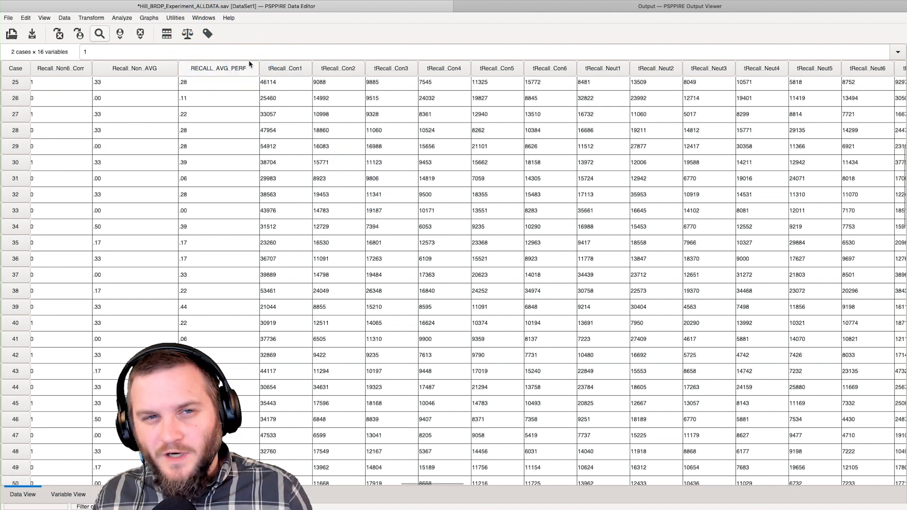
click(219, 68)
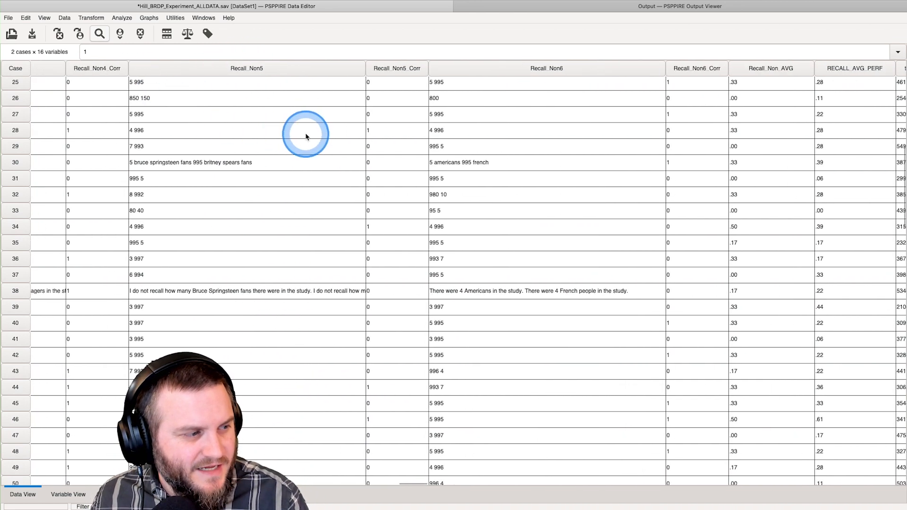
scroll(right, 3)
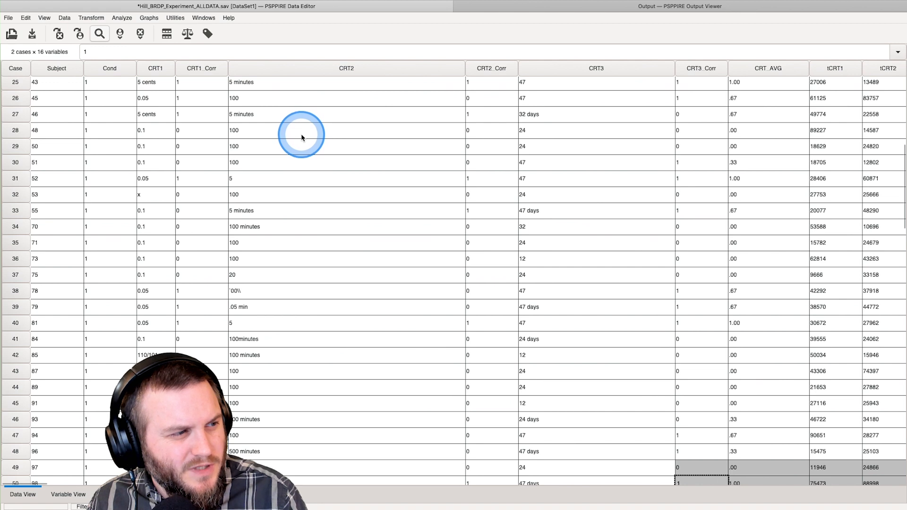
click(261, 130)
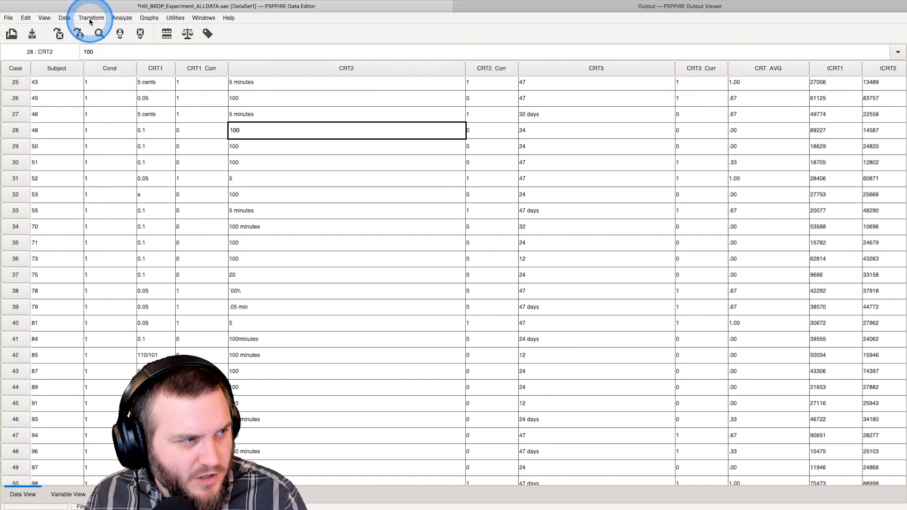
click(91, 17)
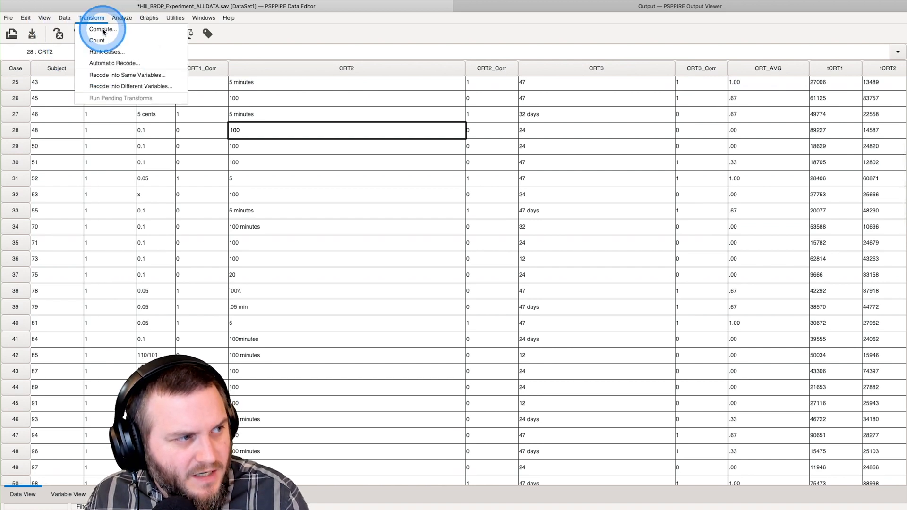
click(103, 29)
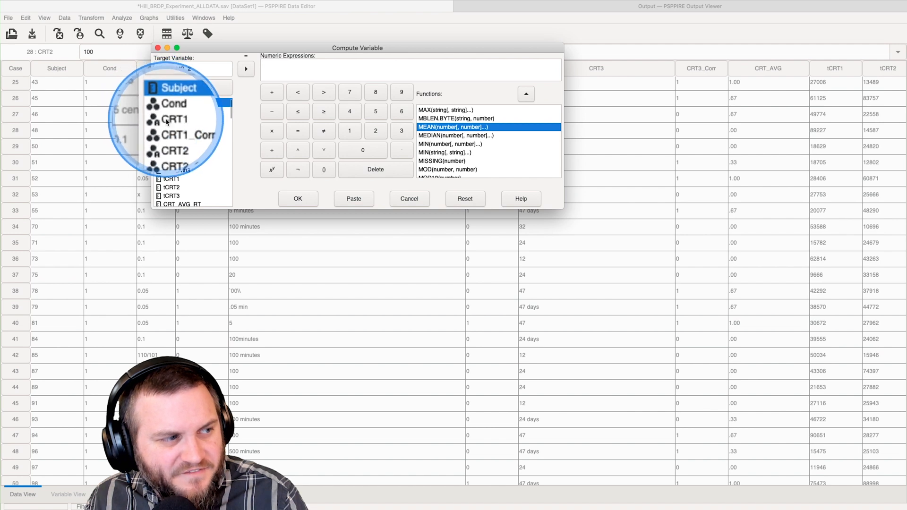
text(CRT_AVG_2)
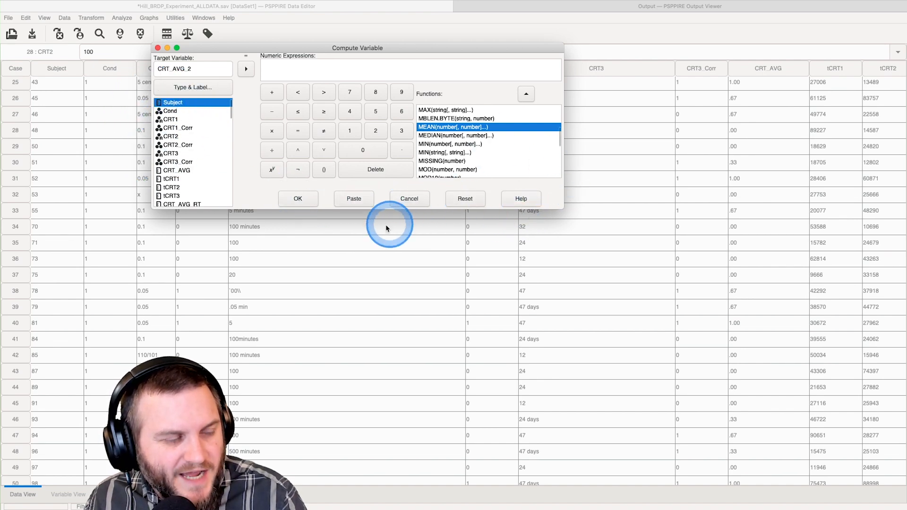
click(408, 199)
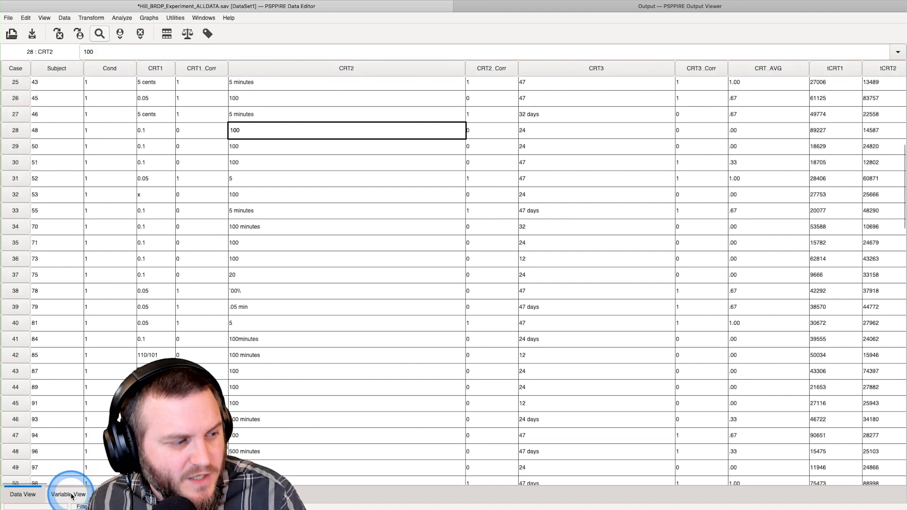
click(68, 494)
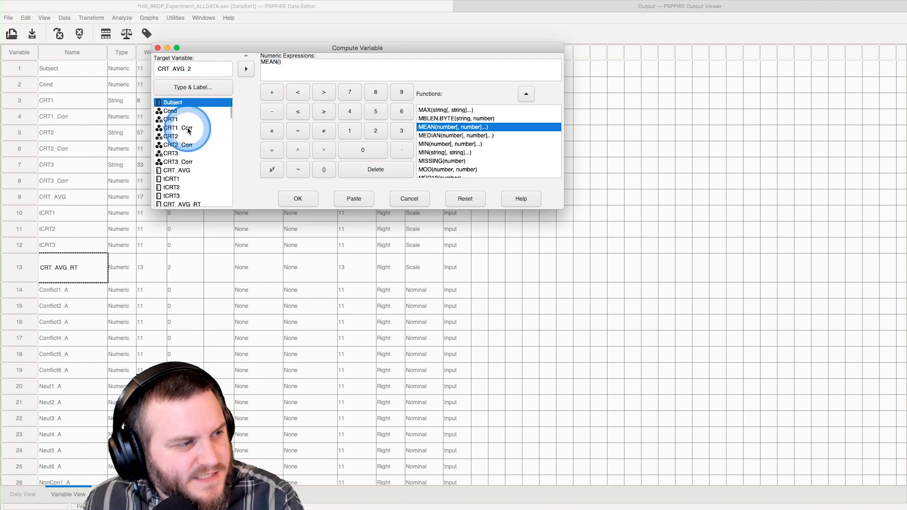
- Add CRT1_Corr, CRT2_Corr and CRT3_Corr as MEAN arguments for CRT_AVG_2 and run the compute
click(178, 128)
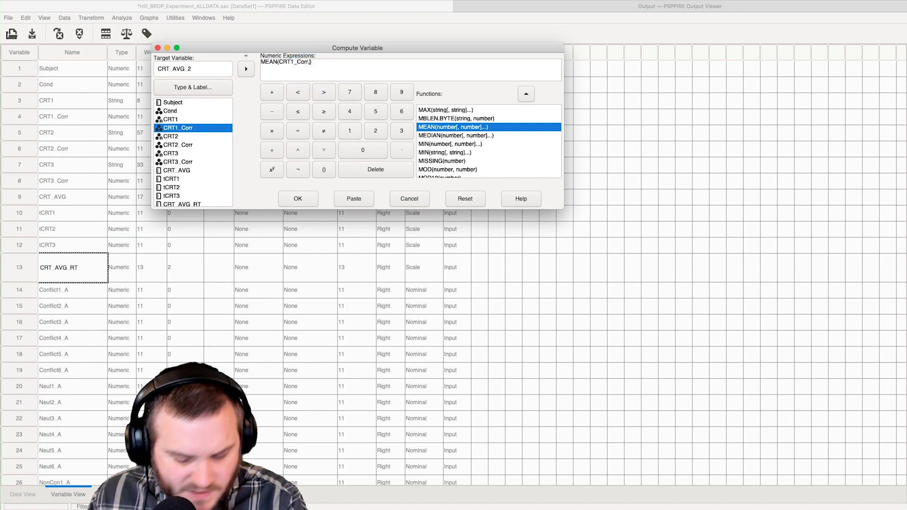
double_click(178, 145)
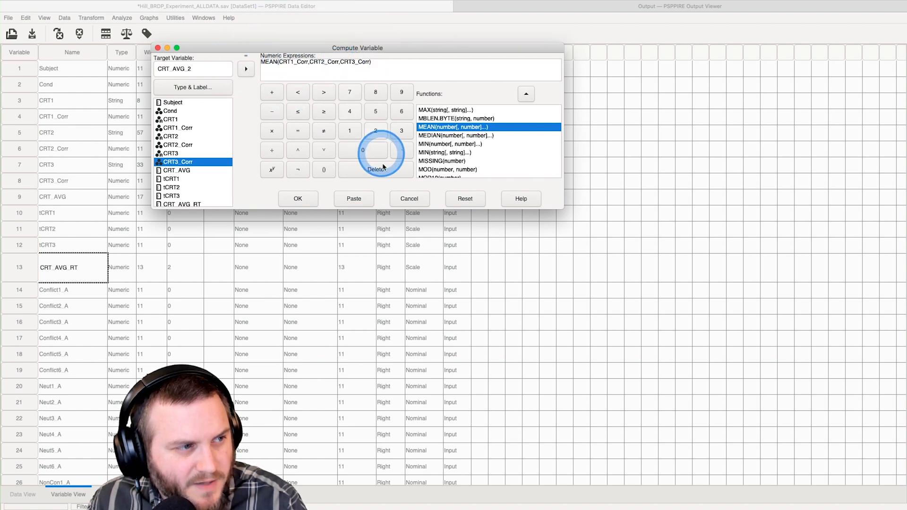
click(298, 198)
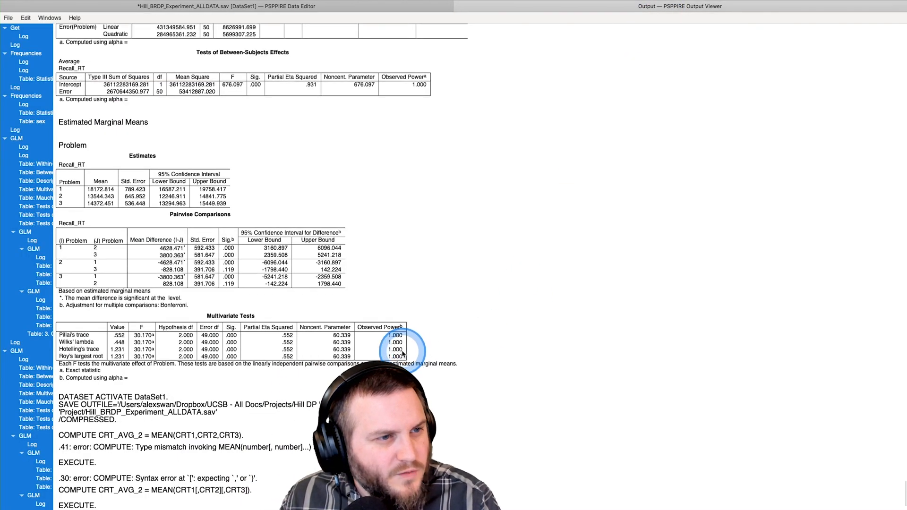
- Scroll through the Output Viewer log before returning to Variable View
scroll(down, 3)
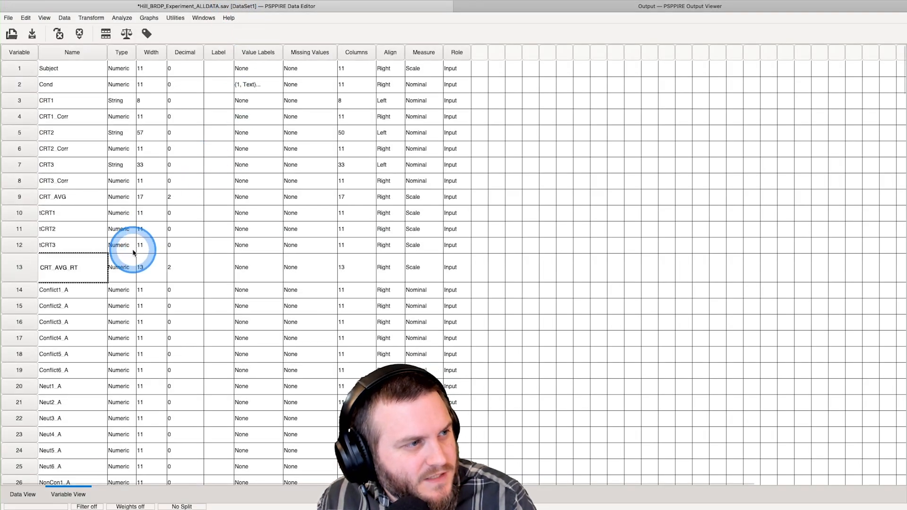
- Scroll to the bottom of Variable View where CRT_AVG_2 appears as variable 197
scroll(down, 3)
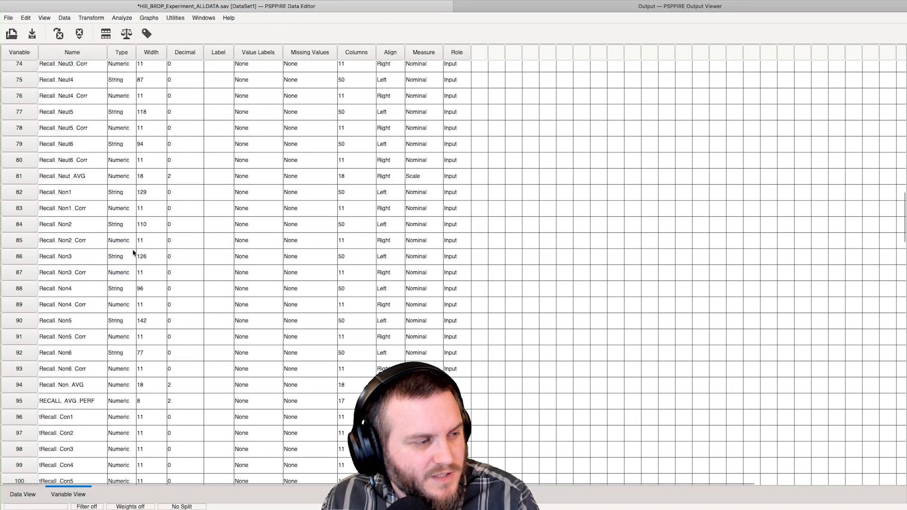
scroll(down, 3)
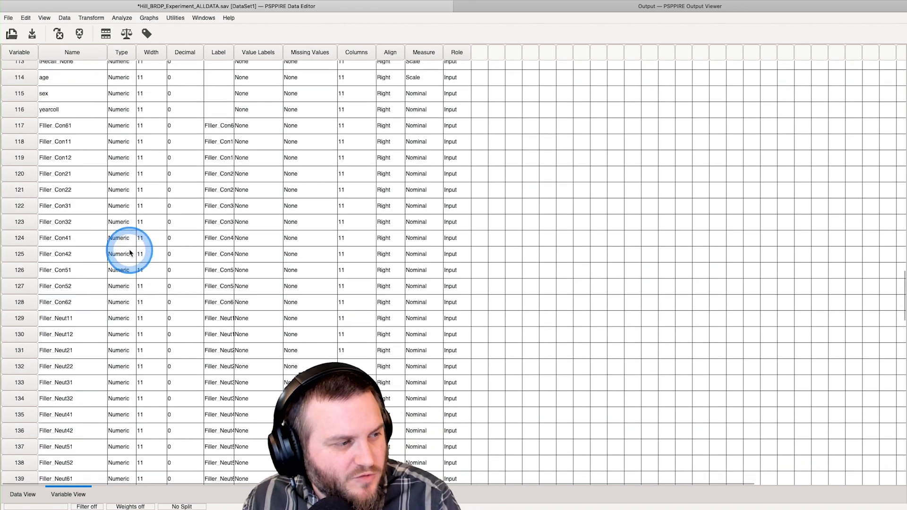
scroll(down, 3)
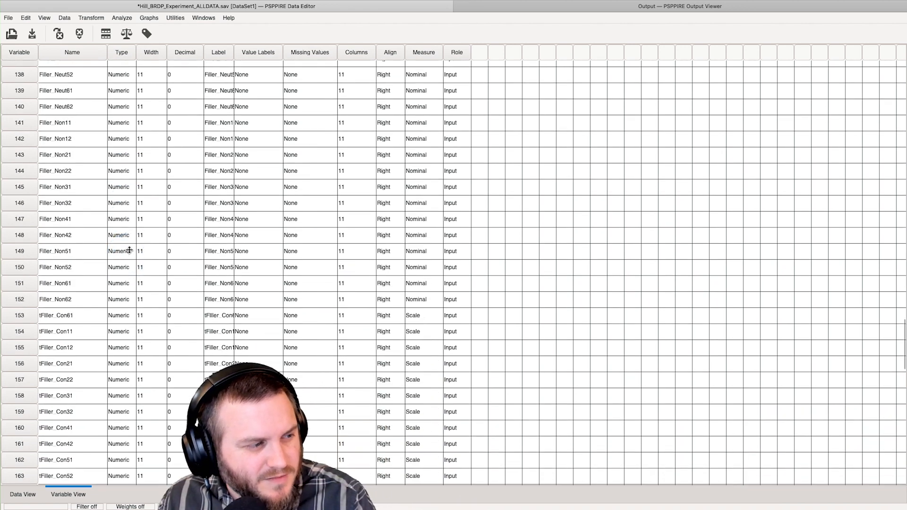
scroll(down, 3)
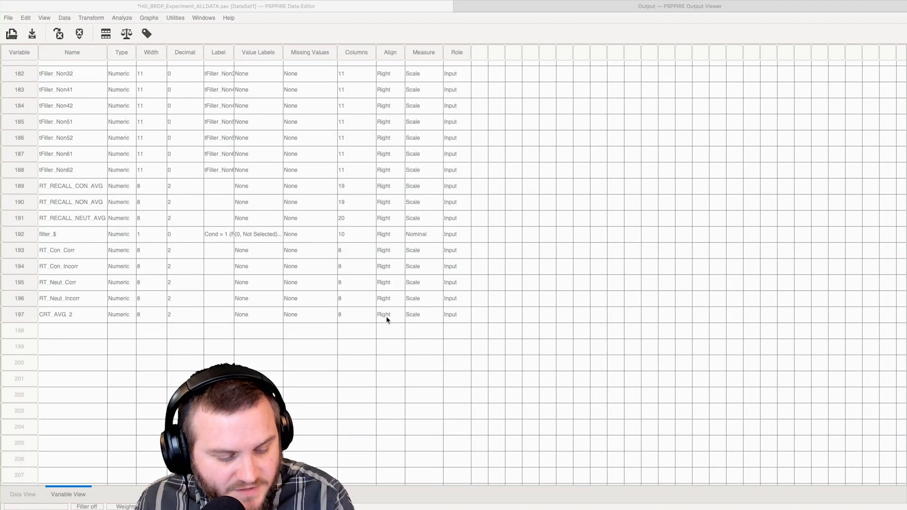
click(383, 314)
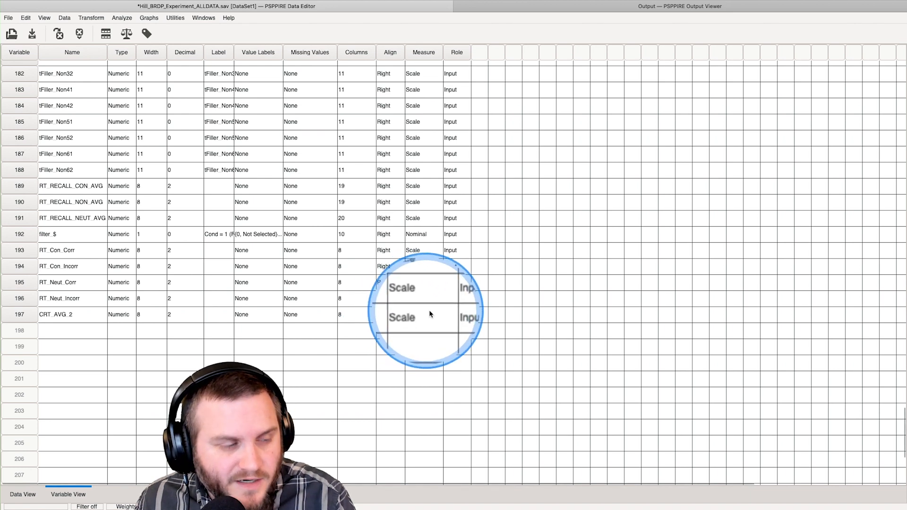
mouse_move(463, 317)
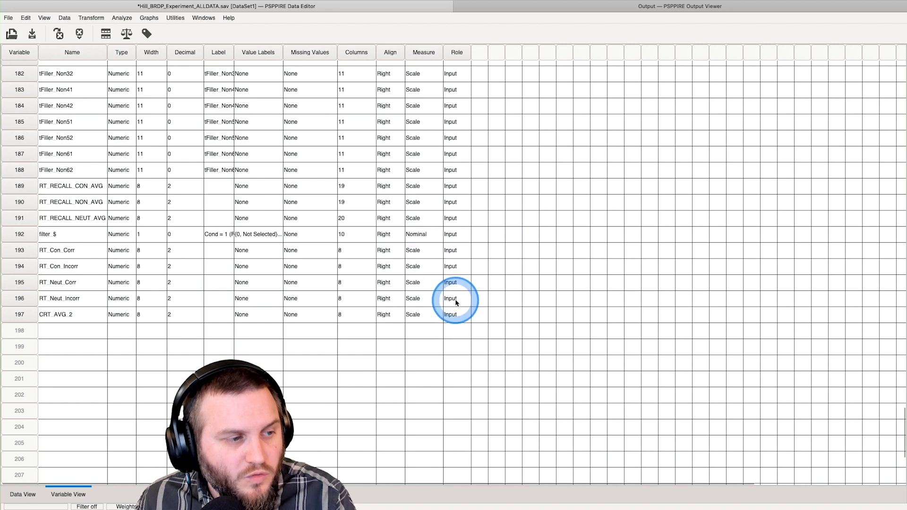
click(457, 314)
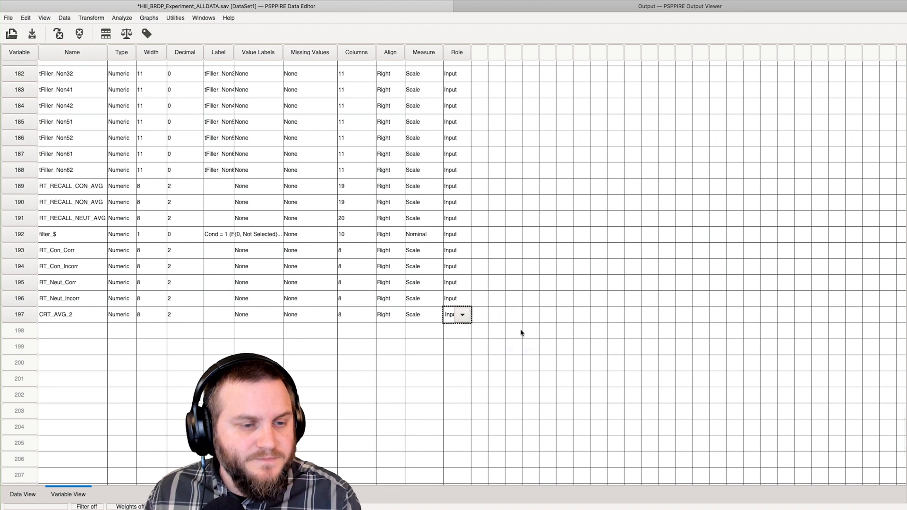
click(241, 234)
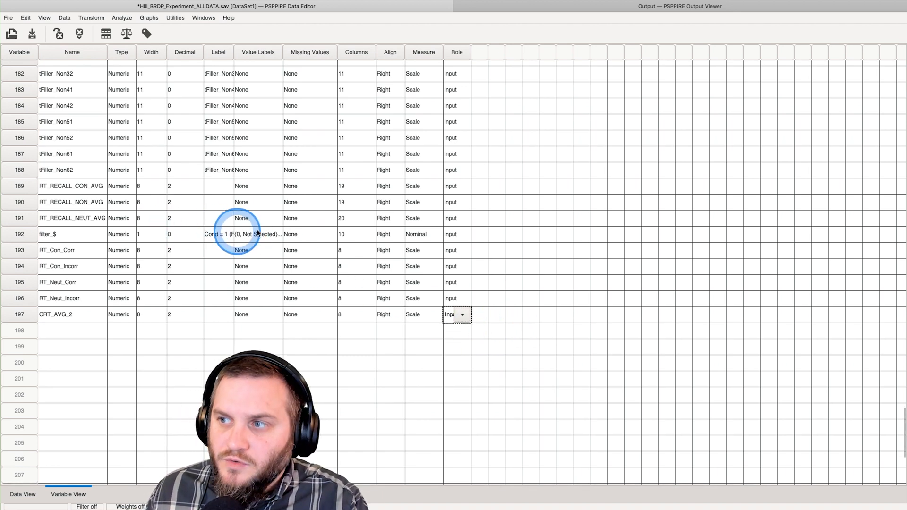
mouse_move(265, 177)
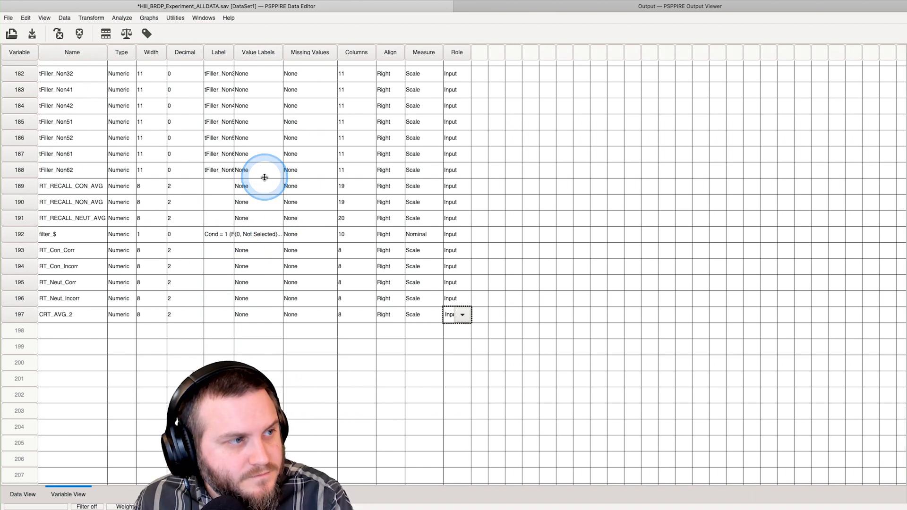